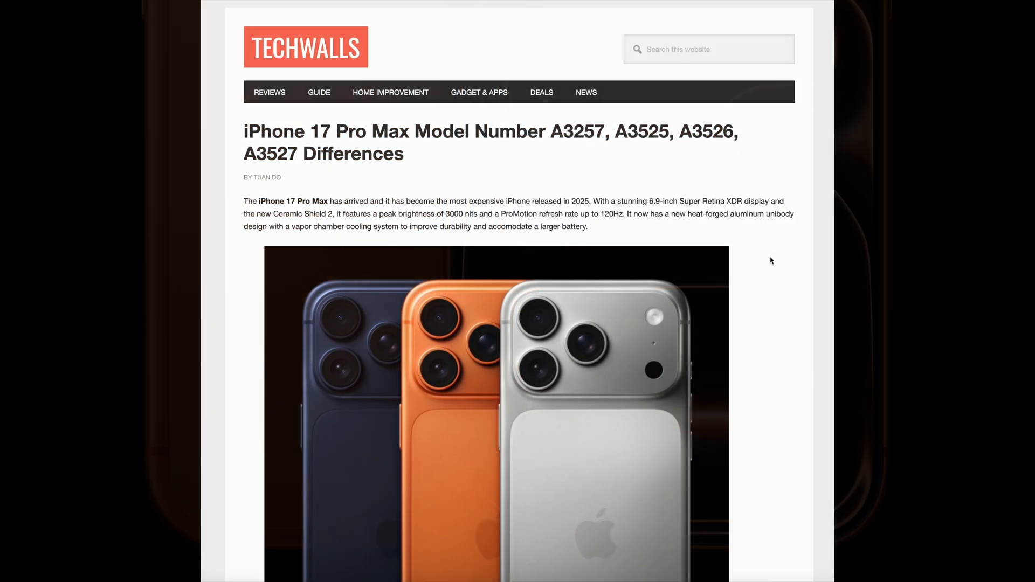
pyautogui.scroll(3)
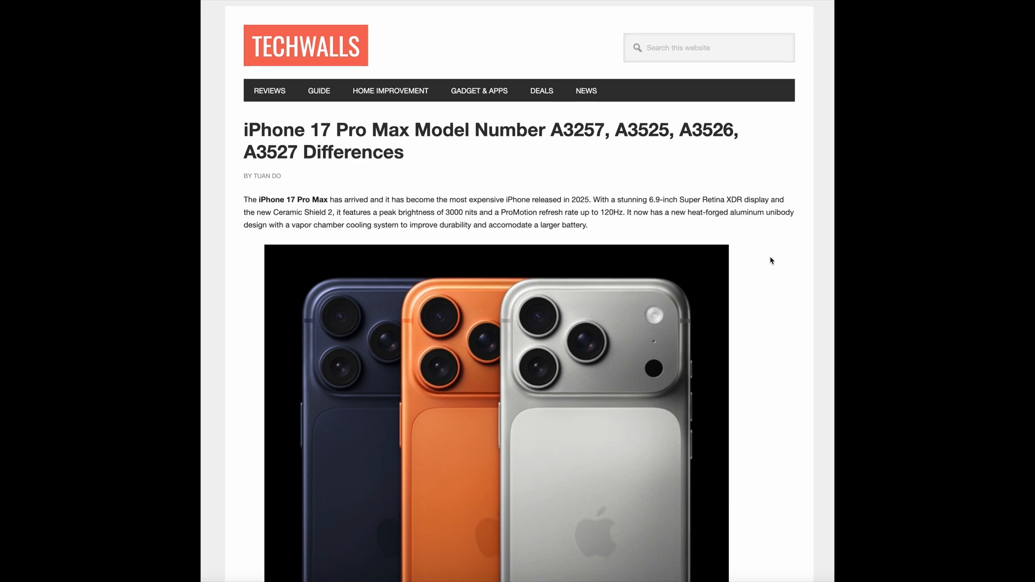
pyautogui.scroll(-3)
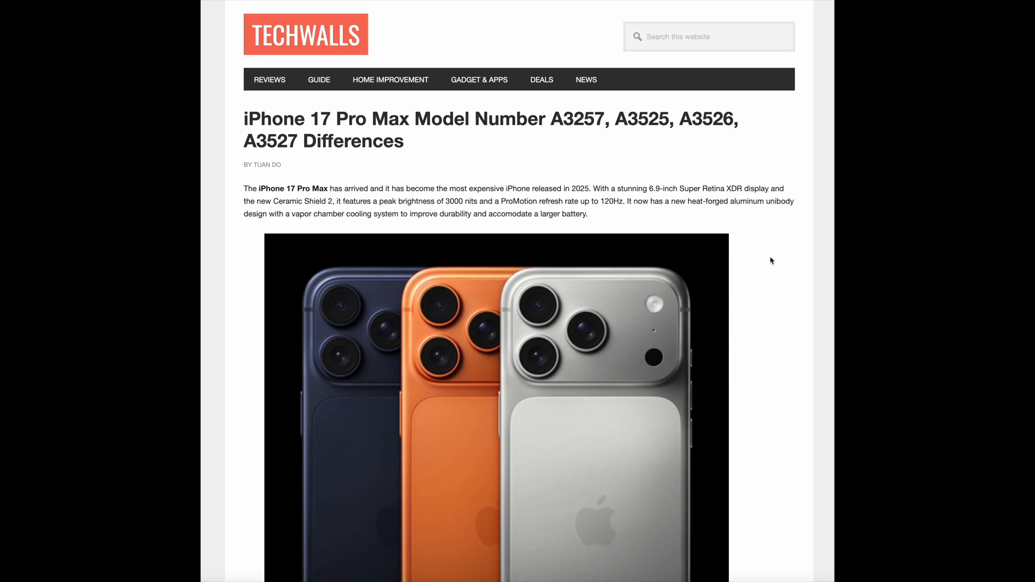
pyautogui.scroll(-3)
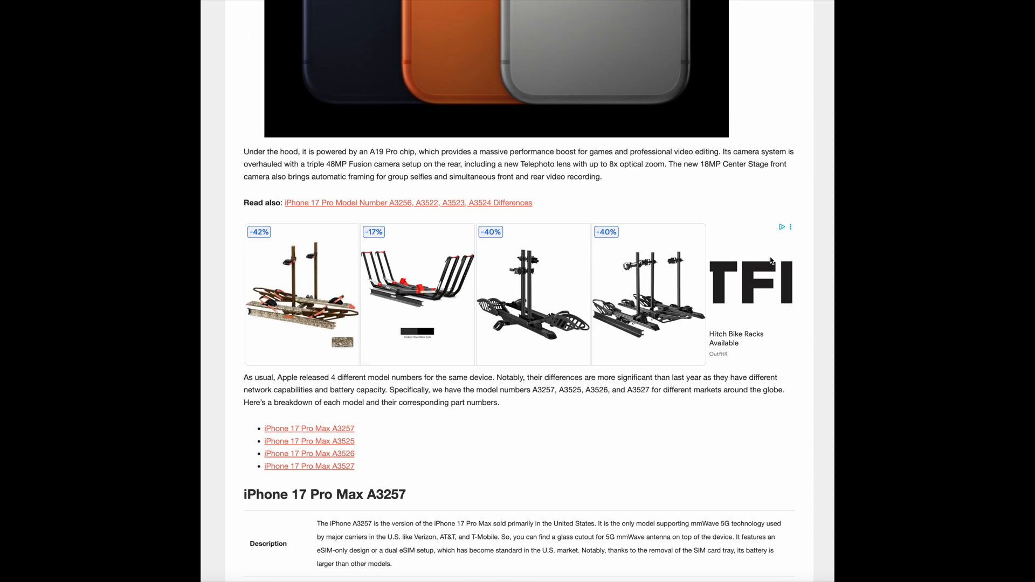
pyautogui.scroll(-3)
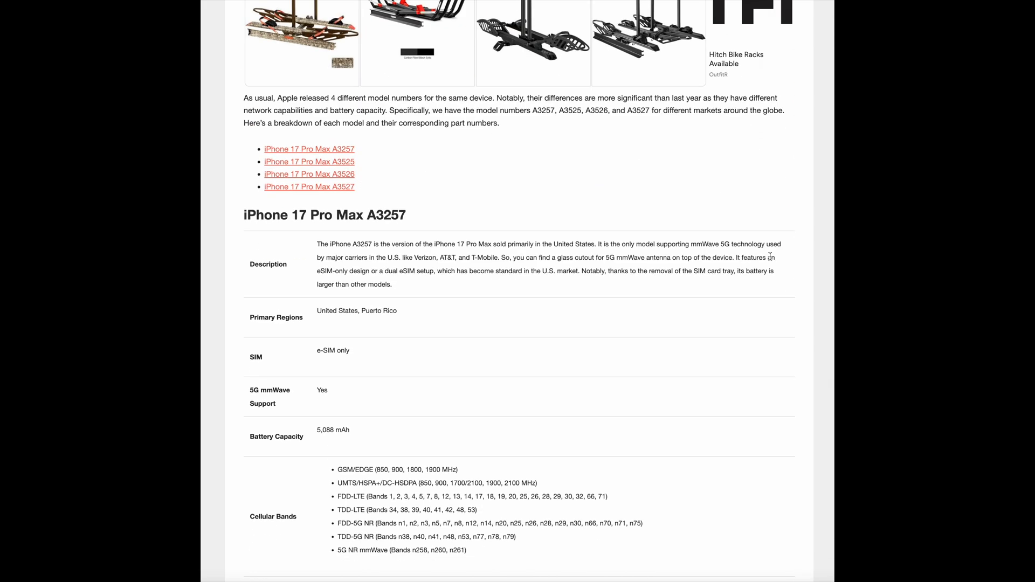
pyautogui.scroll(-3)
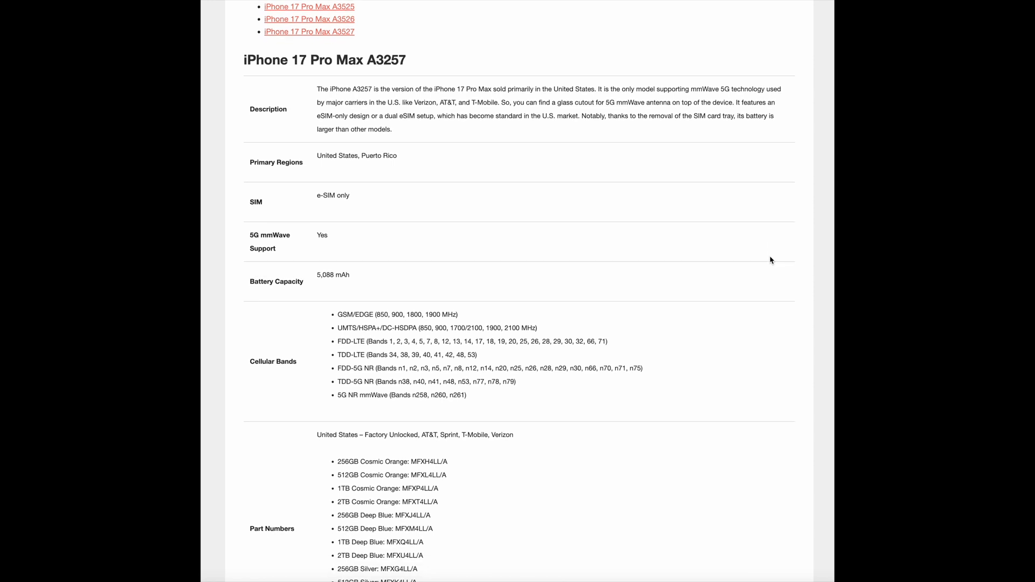
pyautogui.scroll(-3)
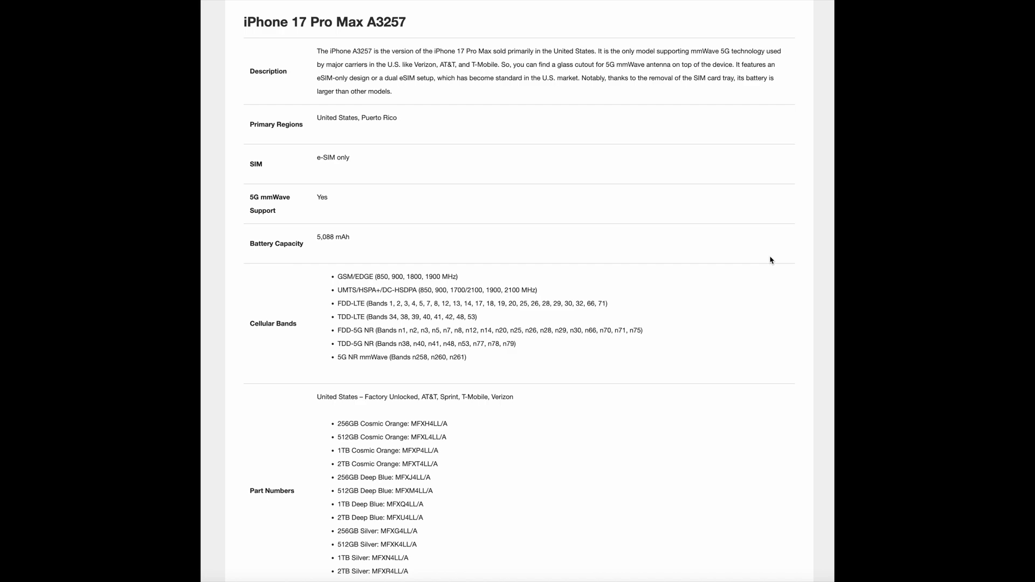
pyautogui.scroll(-3)
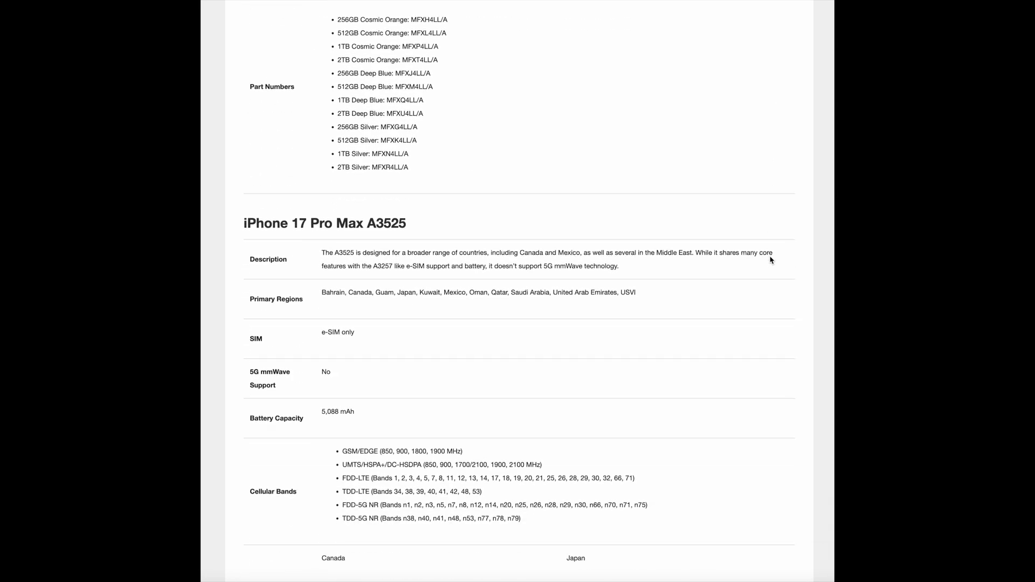
pyautogui.scroll(-3)
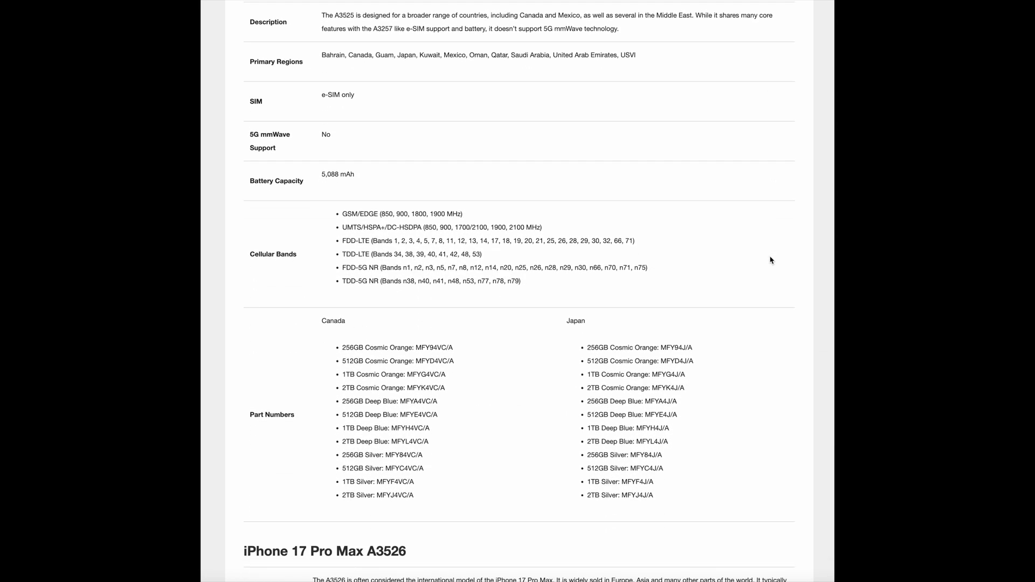
pyautogui.scroll(3)
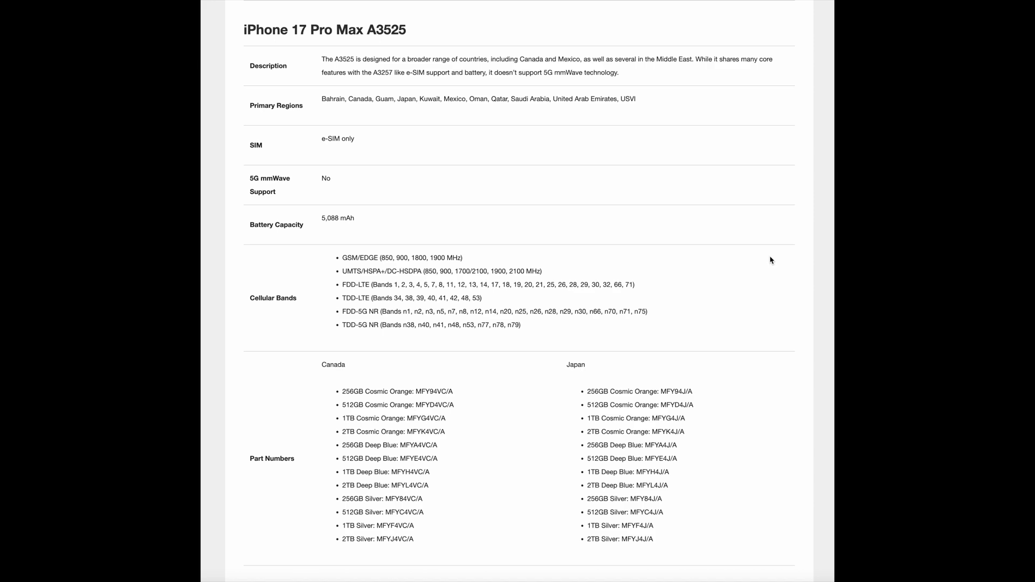
pyautogui.scroll(-3)
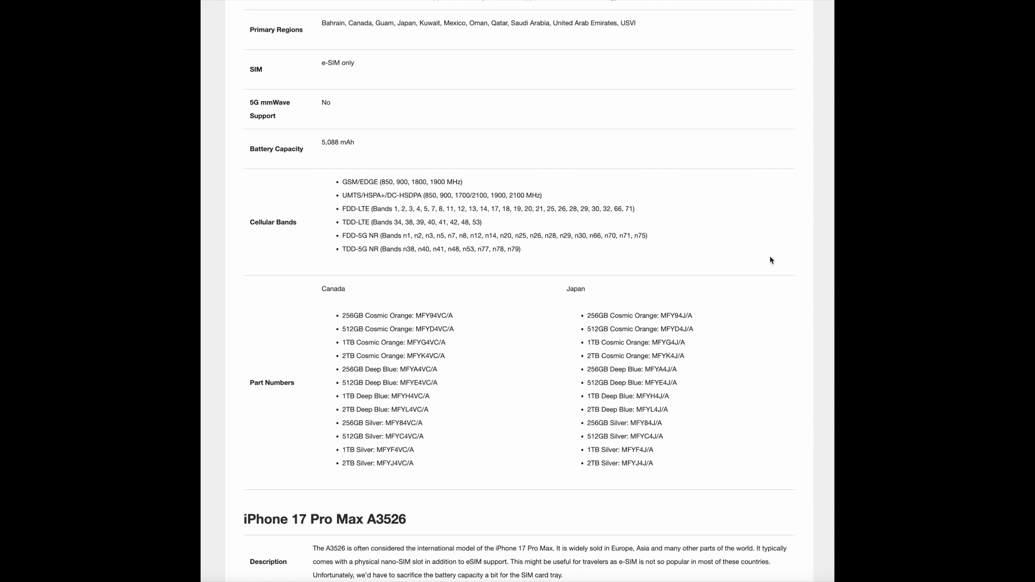
pyautogui.scroll(-3)
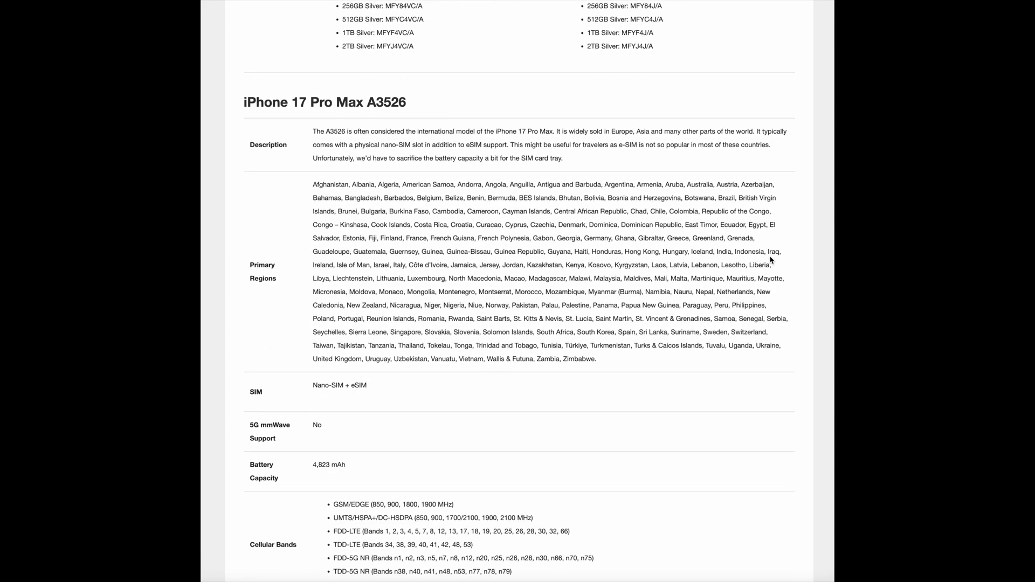
pyautogui.scroll(-3)
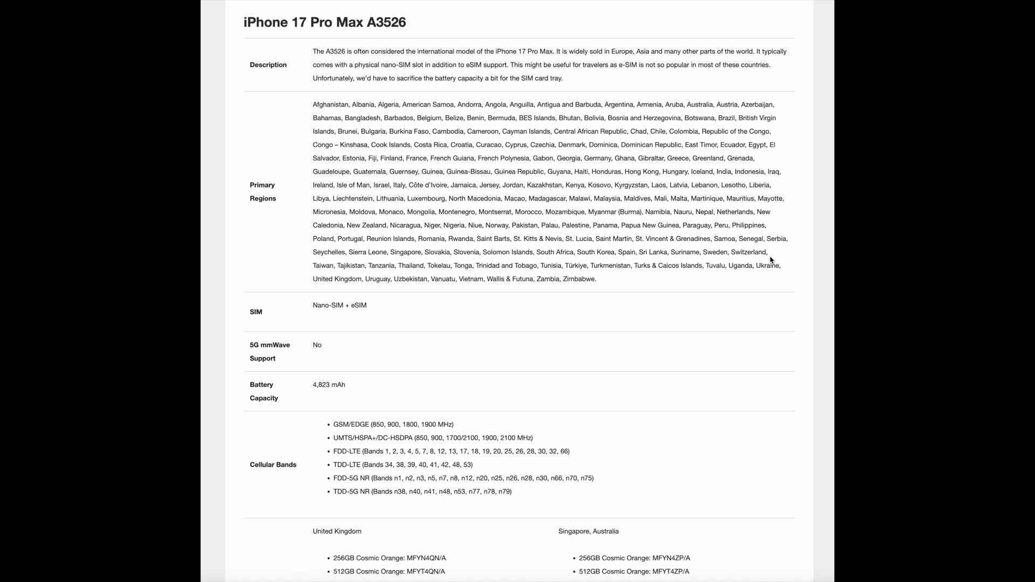
pyautogui.scroll(-3)
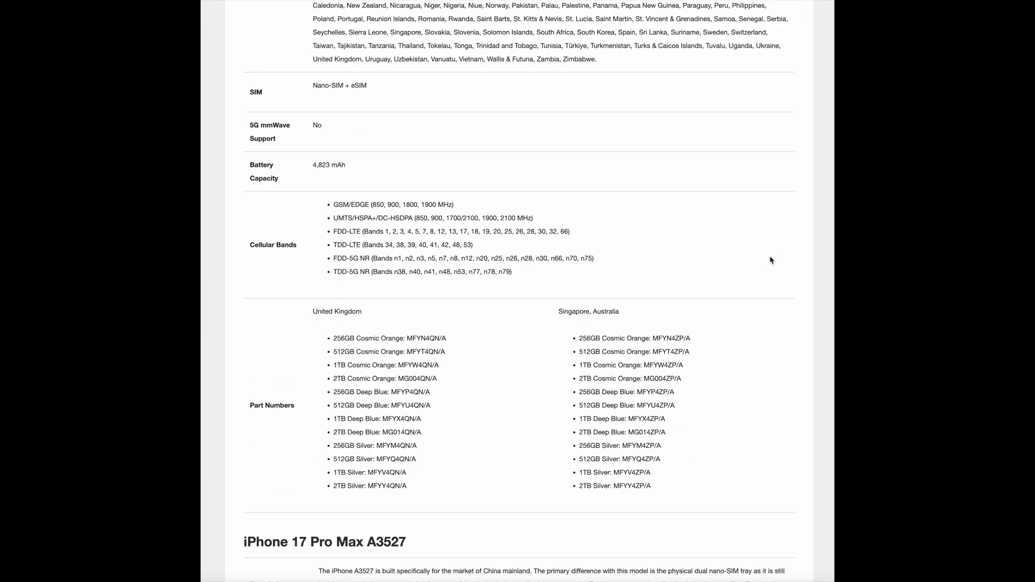
pyautogui.scroll(-3)
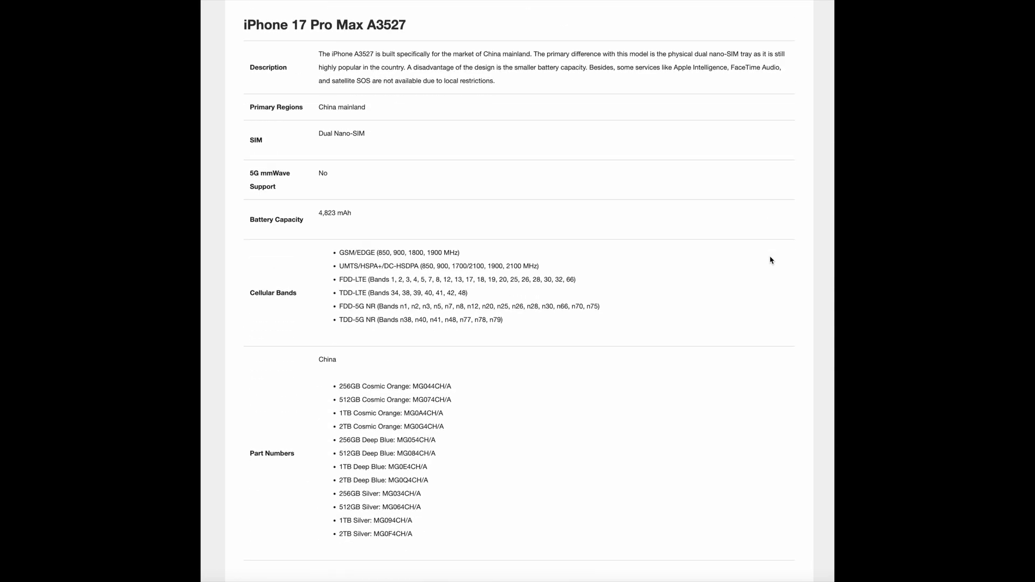